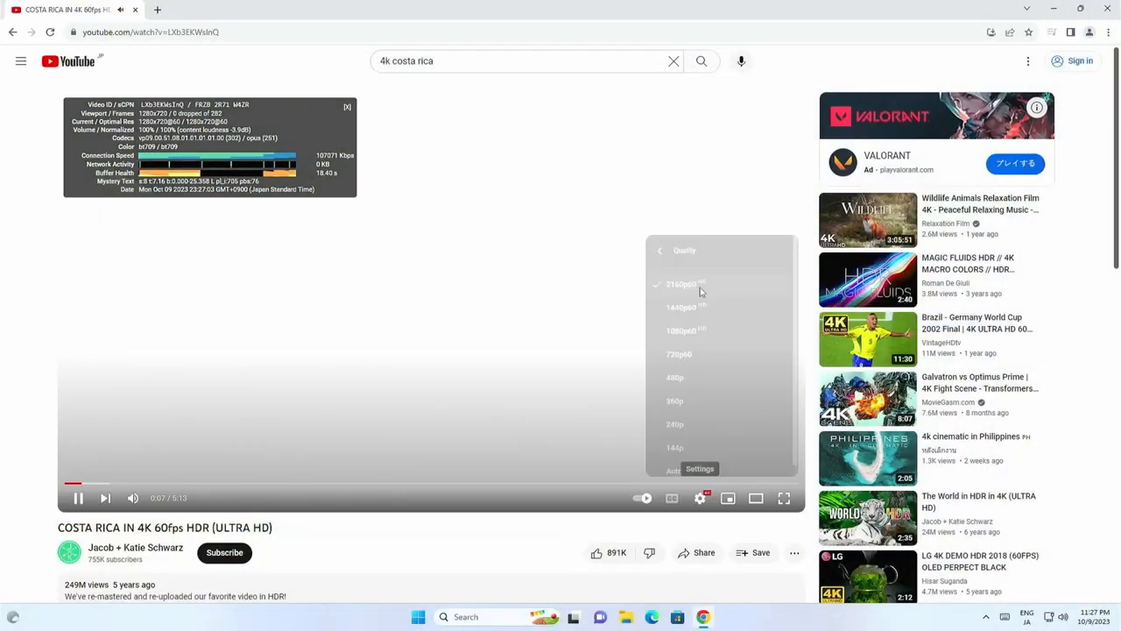
Set the Costa Rica video to 2160p60 and enable Radeon Super Resolution in AMD Software
{"action": "left_click", "coordinate": [679, 284]}
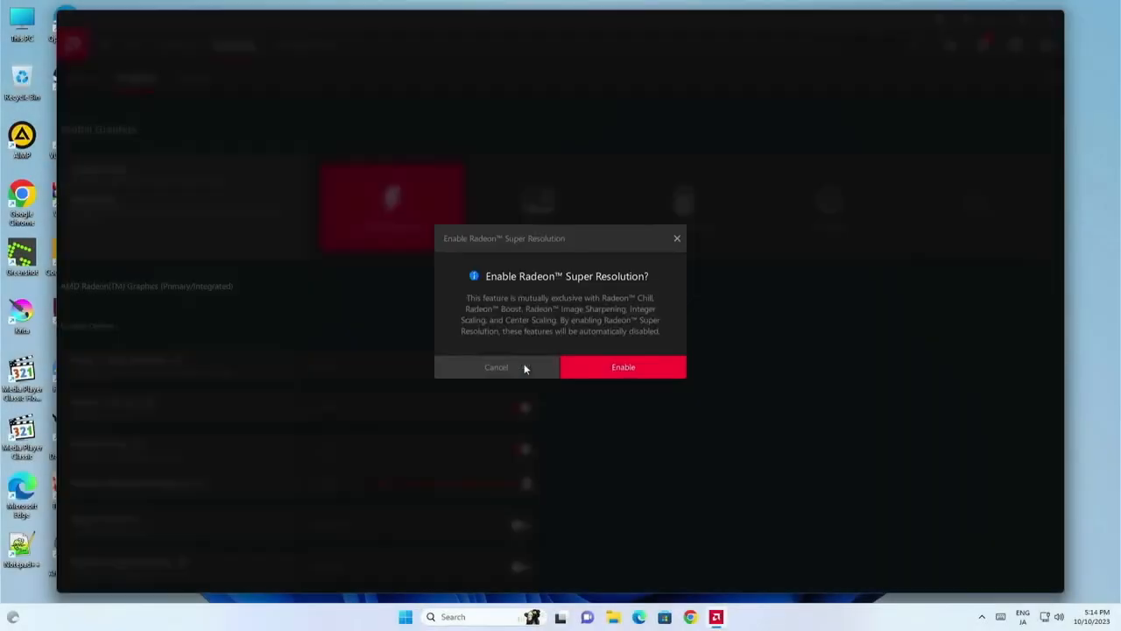
{"action": "left_click", "coordinate": [623, 367]}
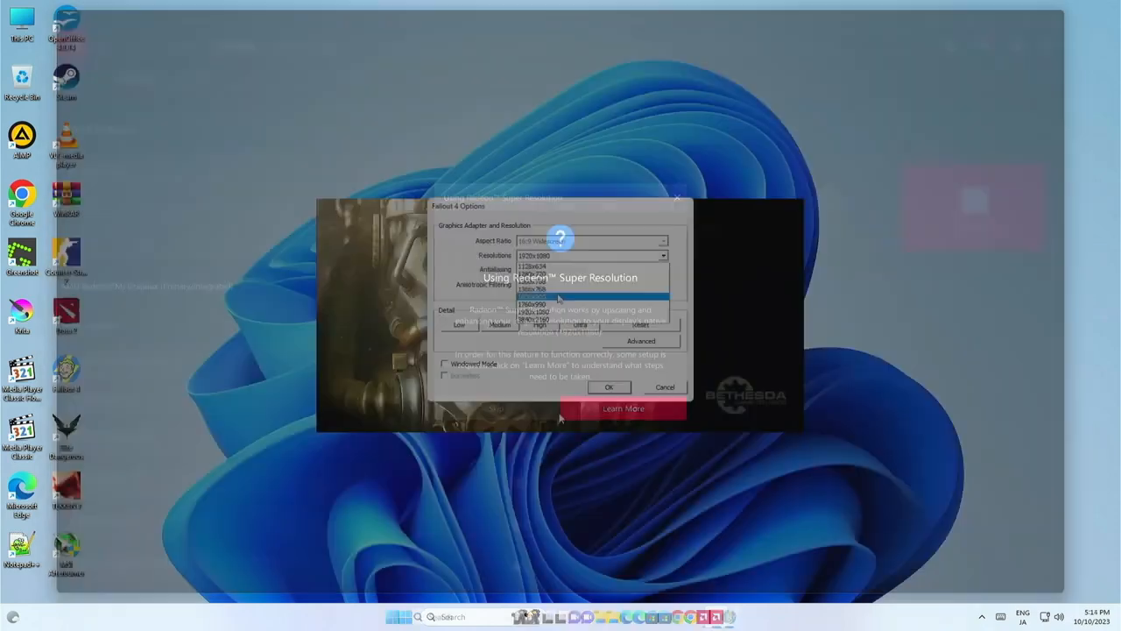